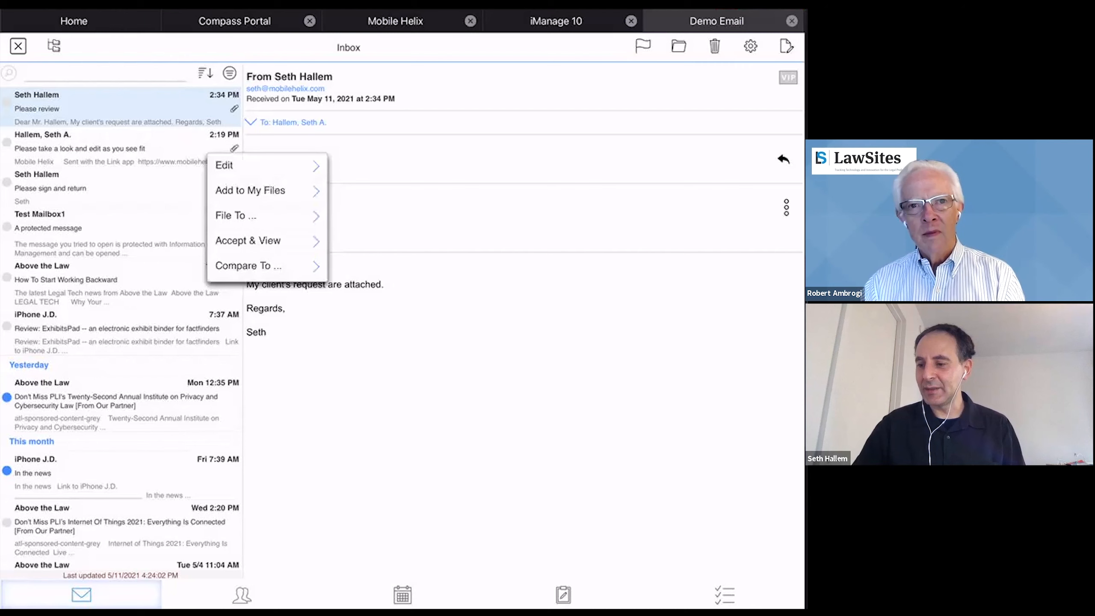
# Start comparing Royalty Split Agreement.docx and scroll the Recent, My Files and OneDrive picker.
pyautogui.click(247, 265)
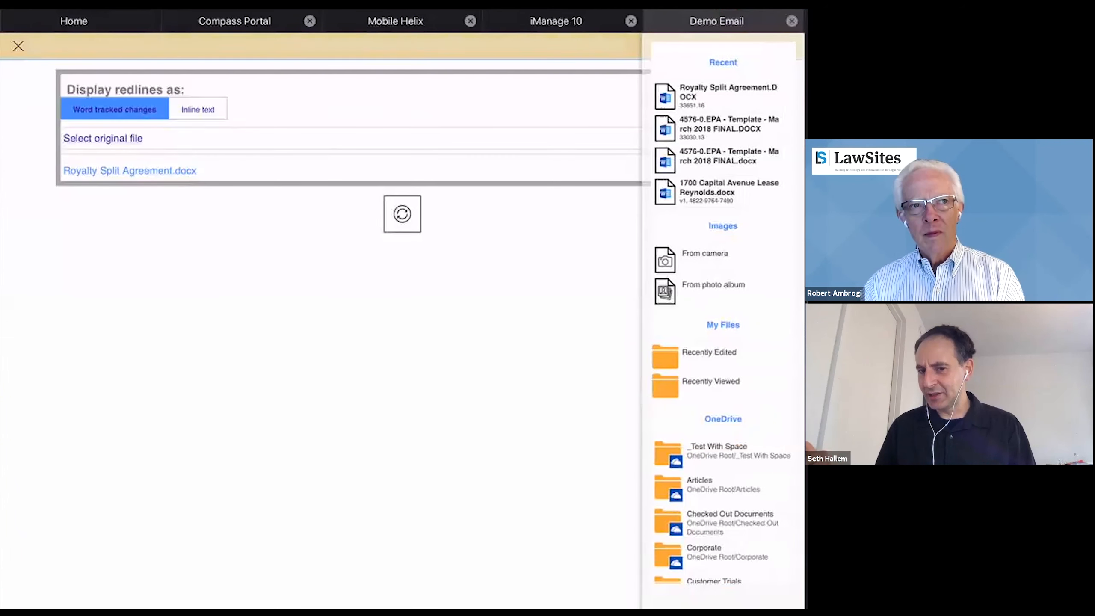
pyautogui.scroll(-3)
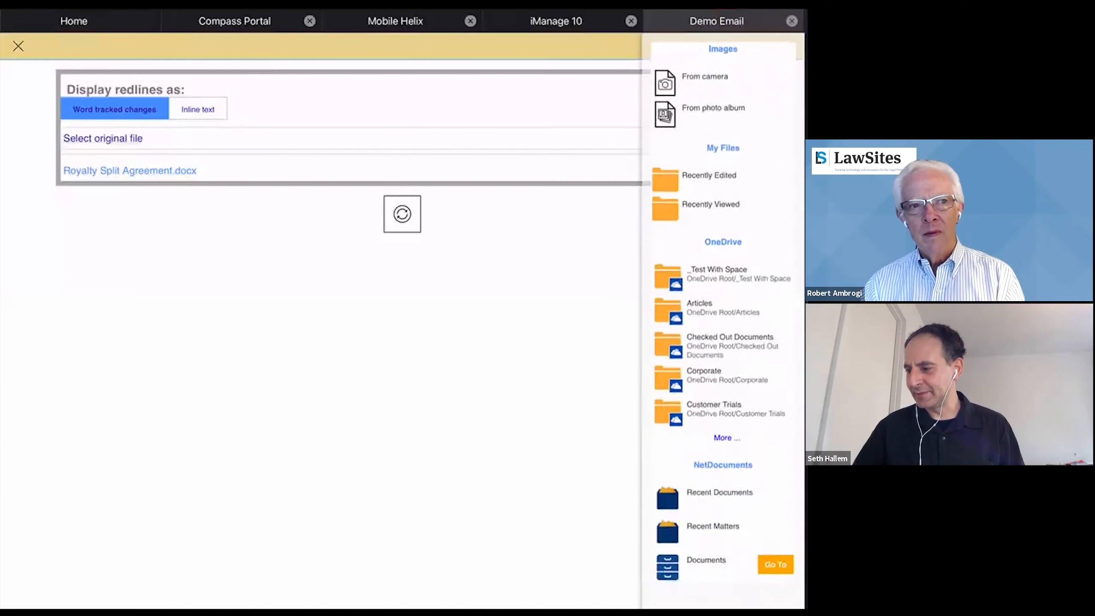
pyautogui.scroll(-3)
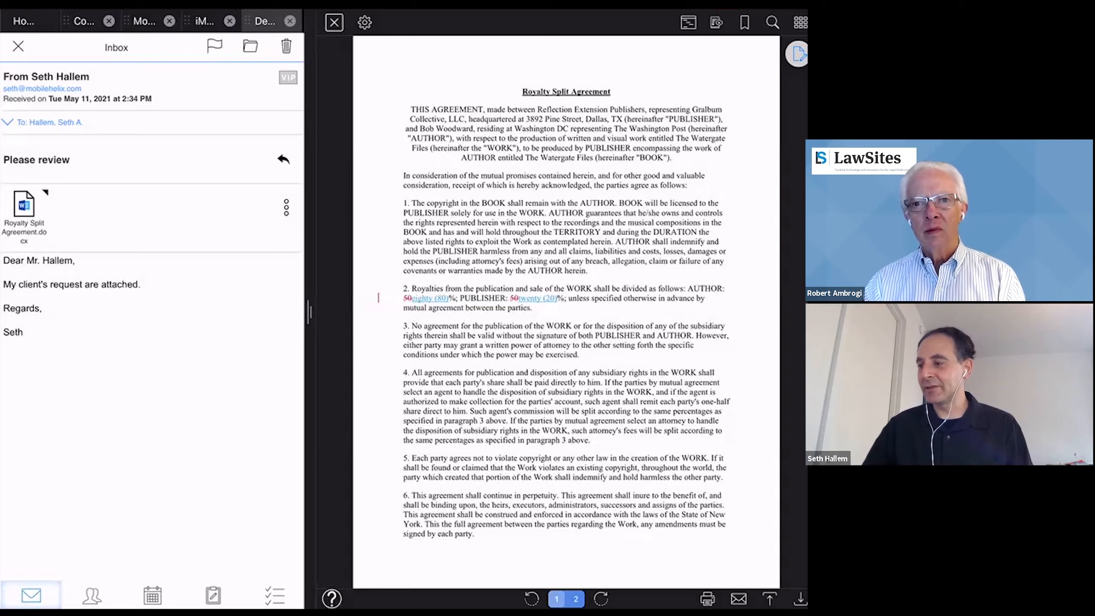
# Begin annotating the redlined Royalty Split Agreement comparison PDF showing the eighty/twenty change.
pyautogui.click(796, 54)
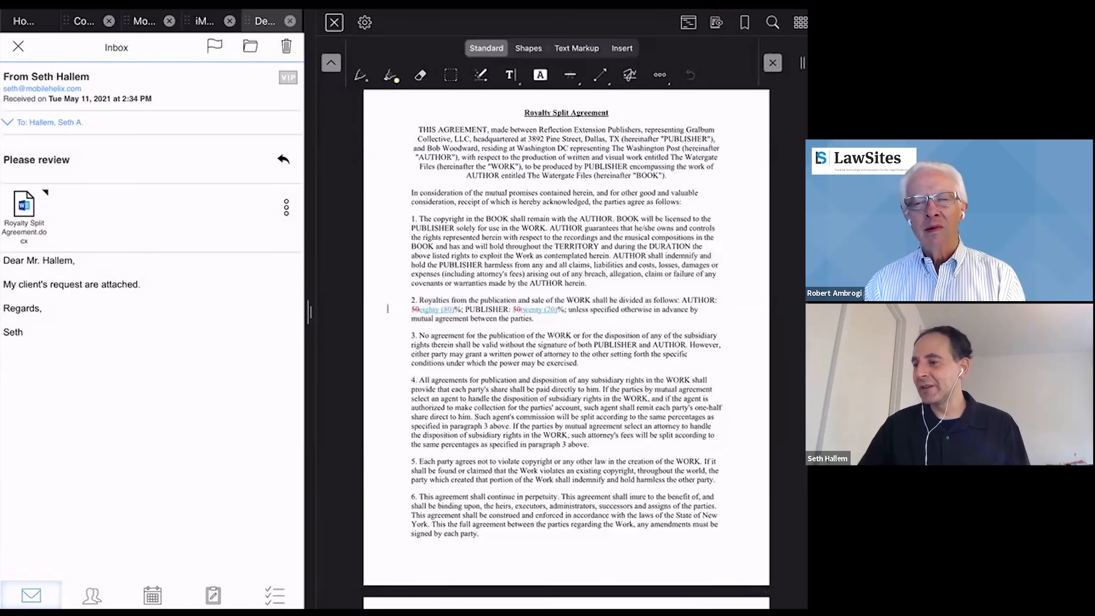
# Highlight paragraph 2 in yellow and add a 'Take a look' text note above it.
pyautogui.click(540, 75)
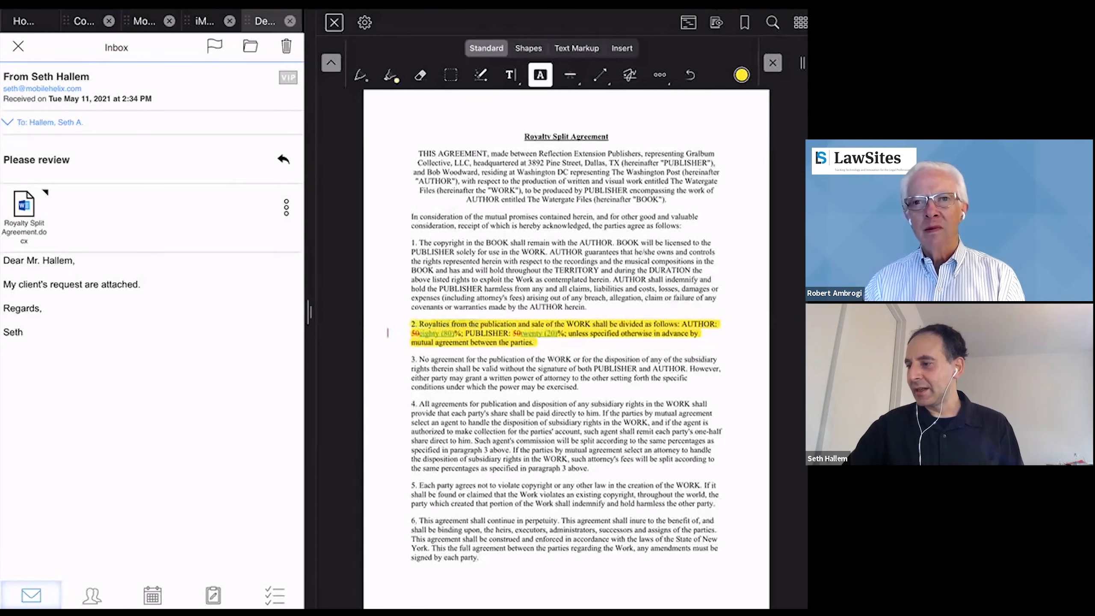
pyautogui.click(576, 47)
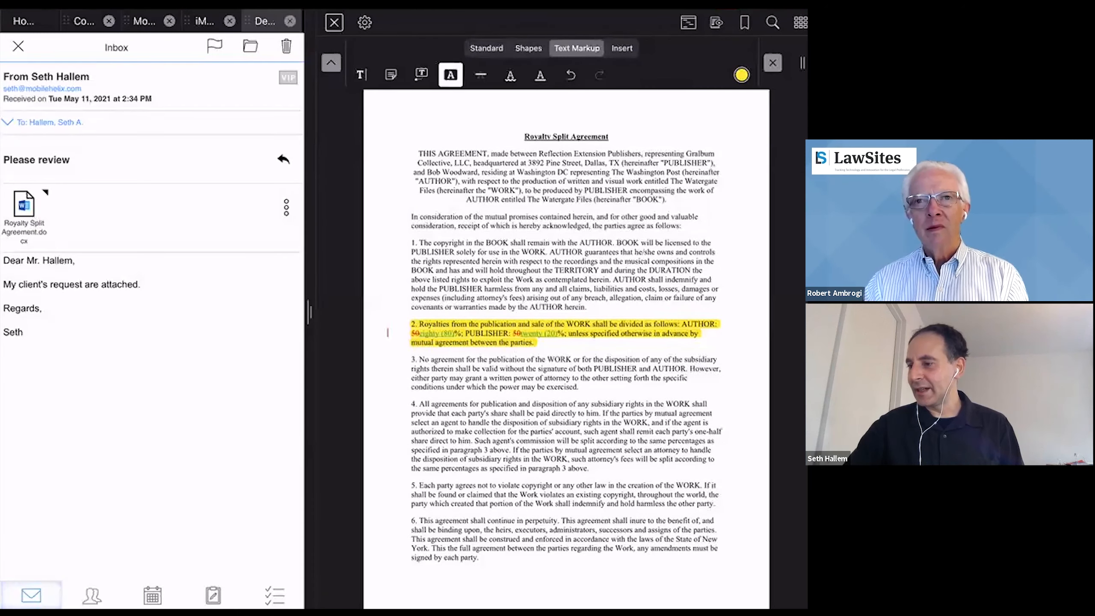
pyautogui.click(361, 75)
pyautogui.write('Take a lo')
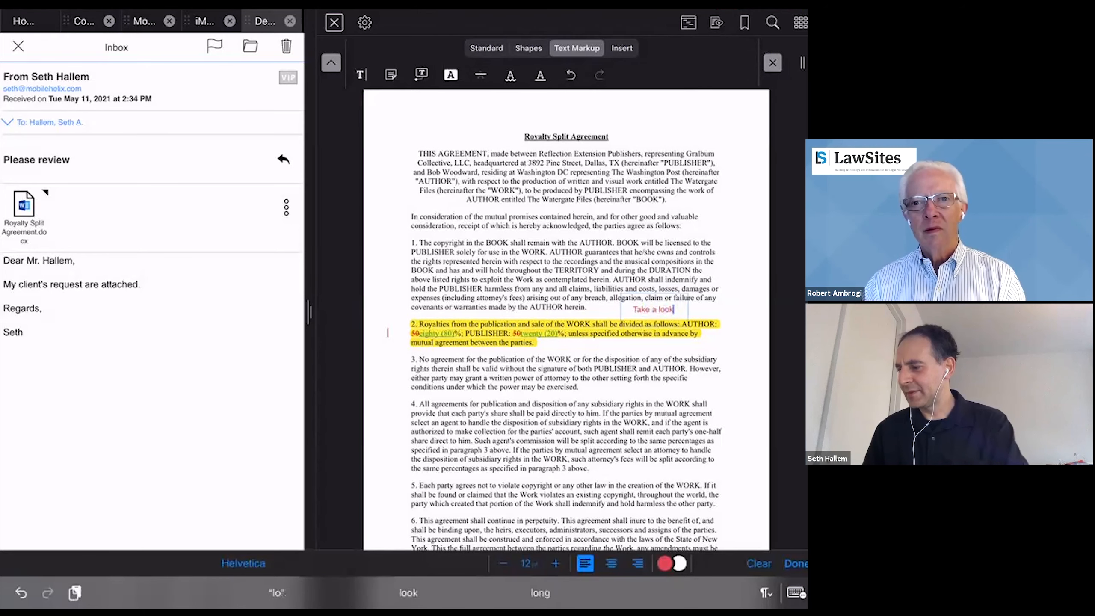
pyautogui.click(652, 309)
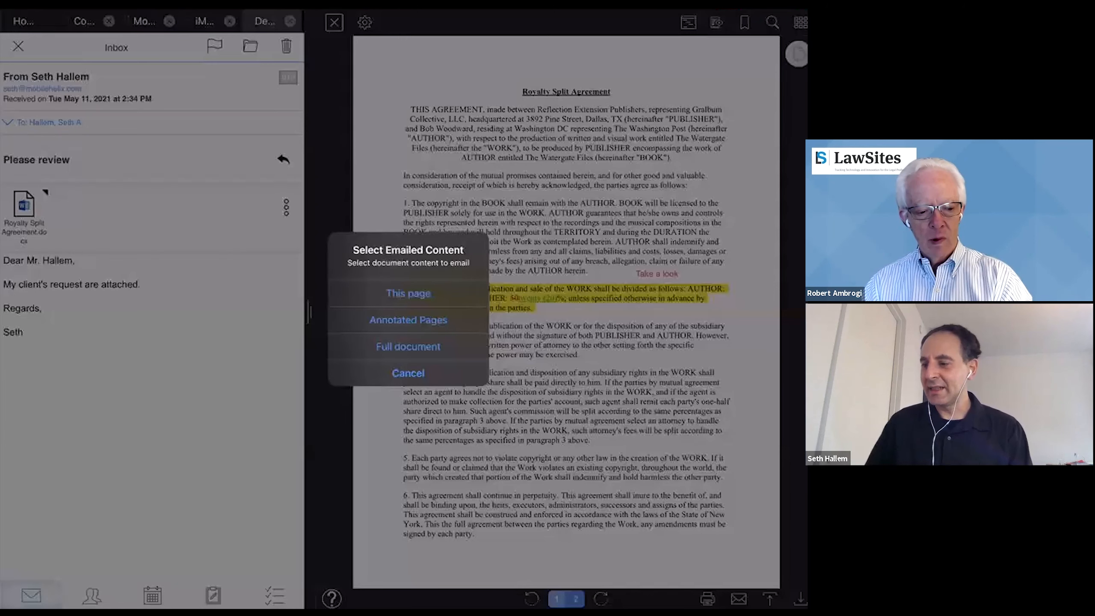
# Email the marked-up comparison PDF to Seth with the subject 'Take a look'.
pyautogui.click(407, 320)
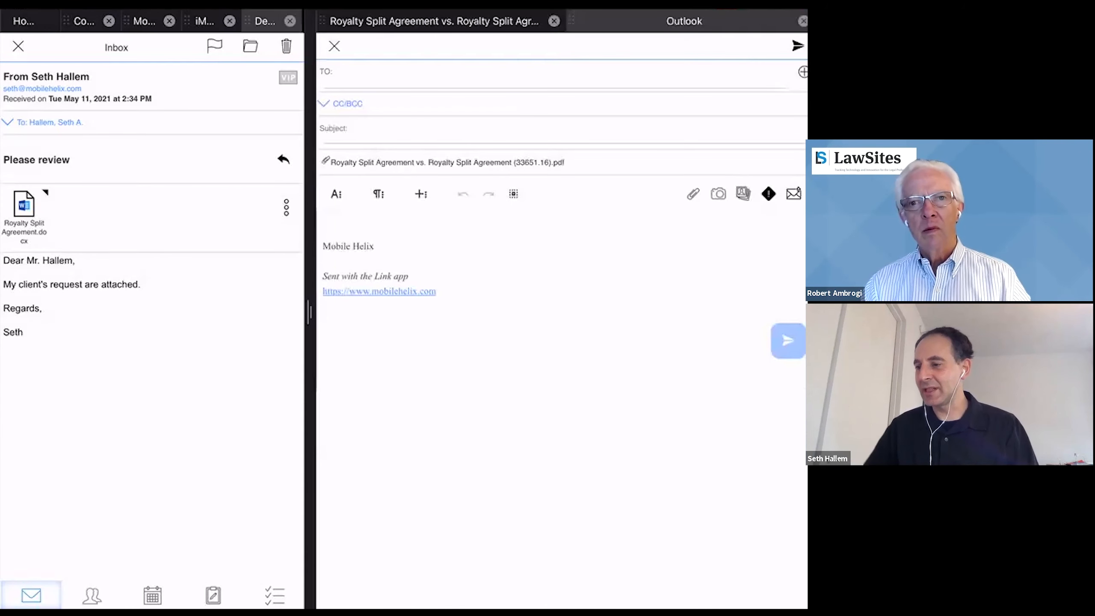
pyautogui.write('seth')
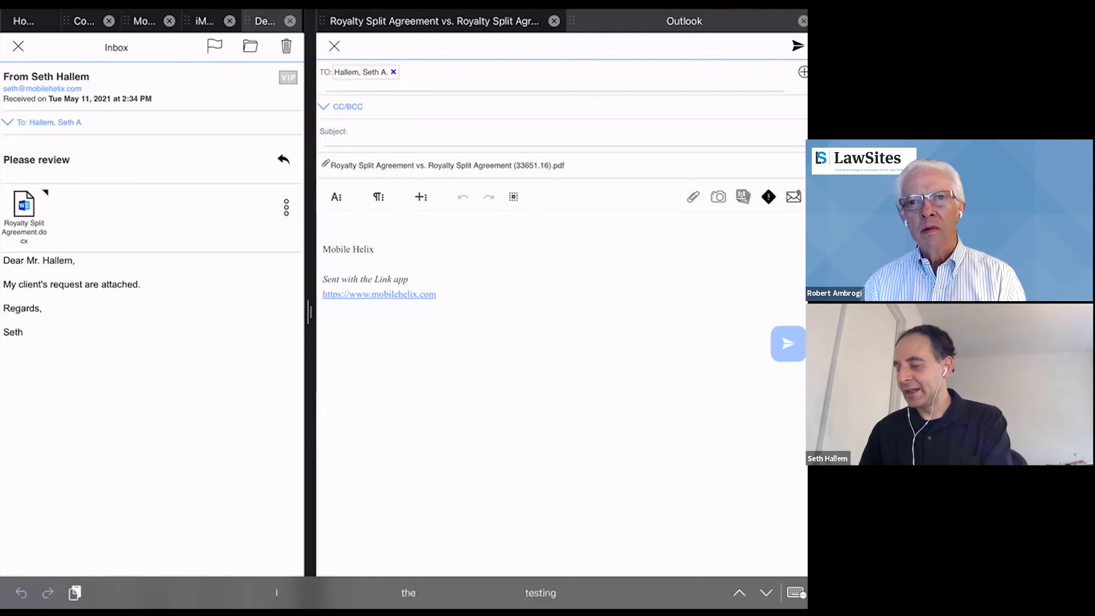
pyautogui.write('Take a look')
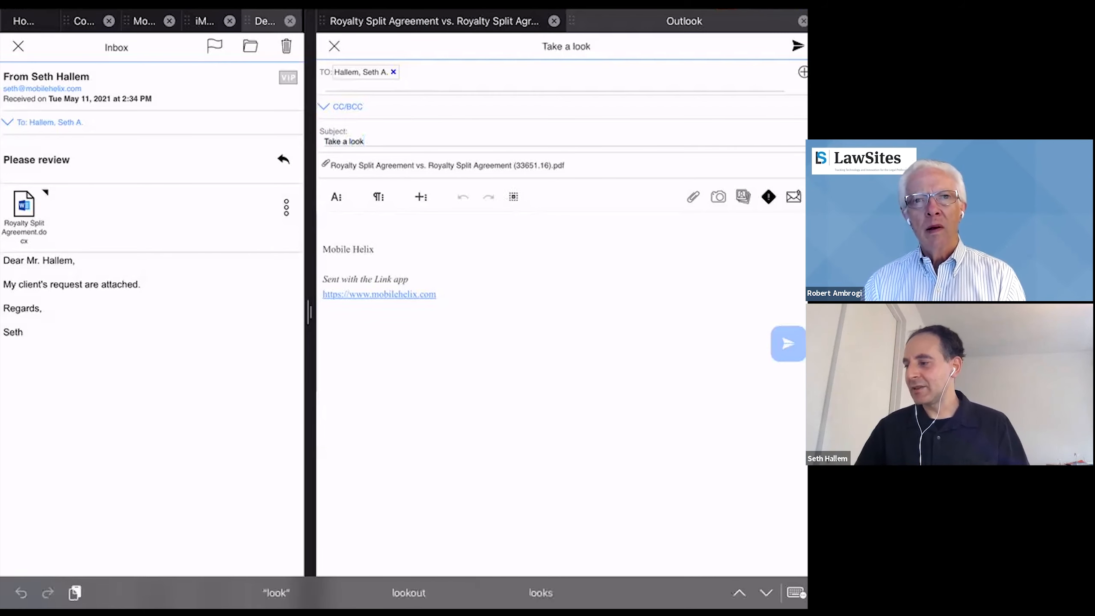
pyautogui.click(797, 46)
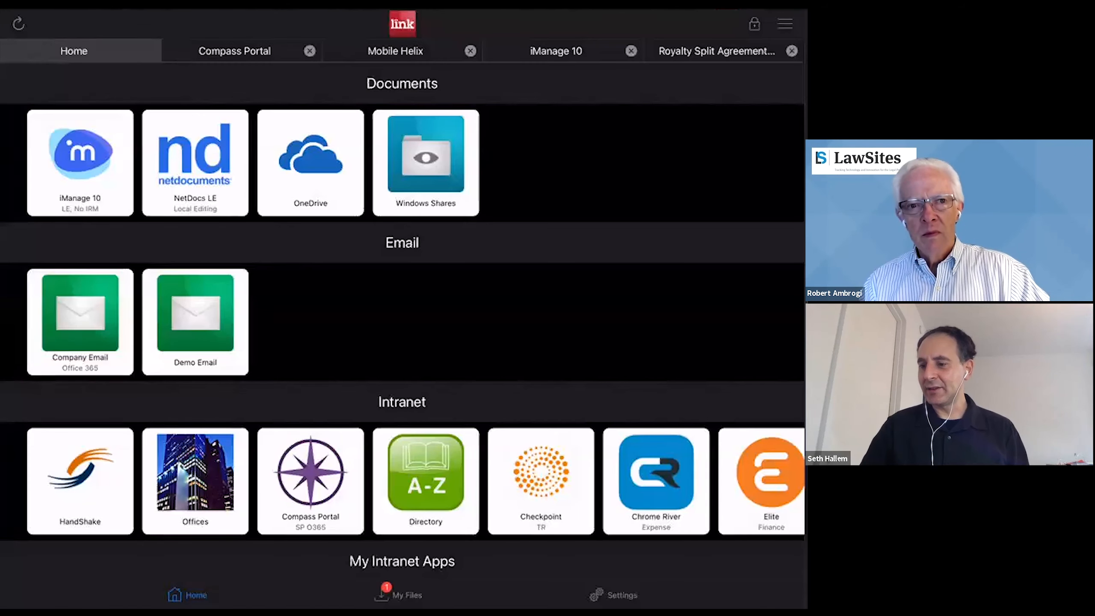
# In iManage 10, dismiss Workspace & File Lookup, browse the Document Worklist, then switch to Outlook.
pyautogui.click(79, 162)
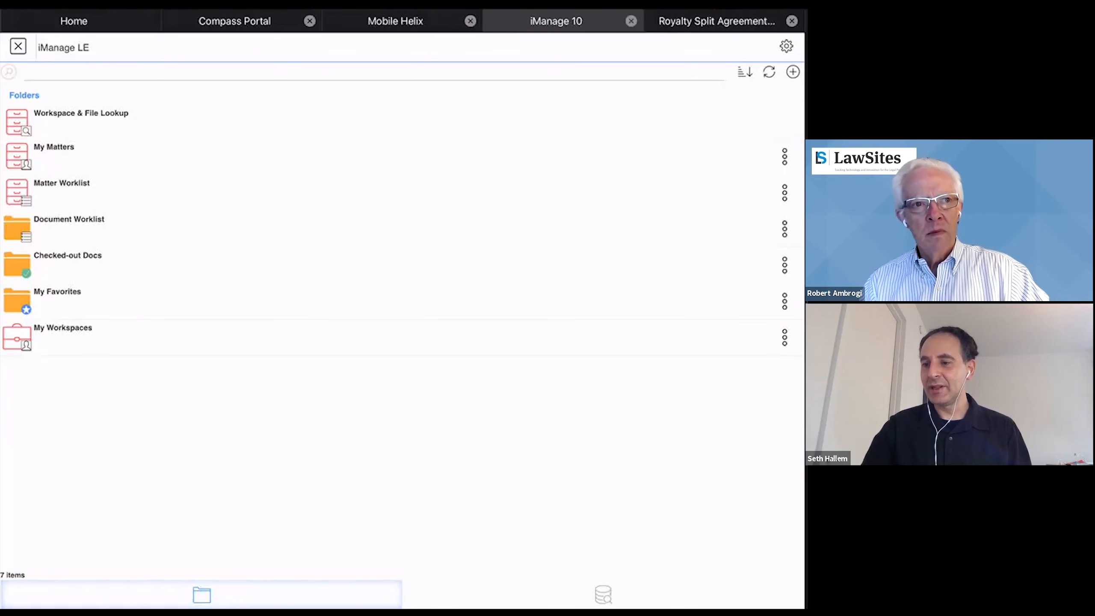
pyautogui.click(81, 113)
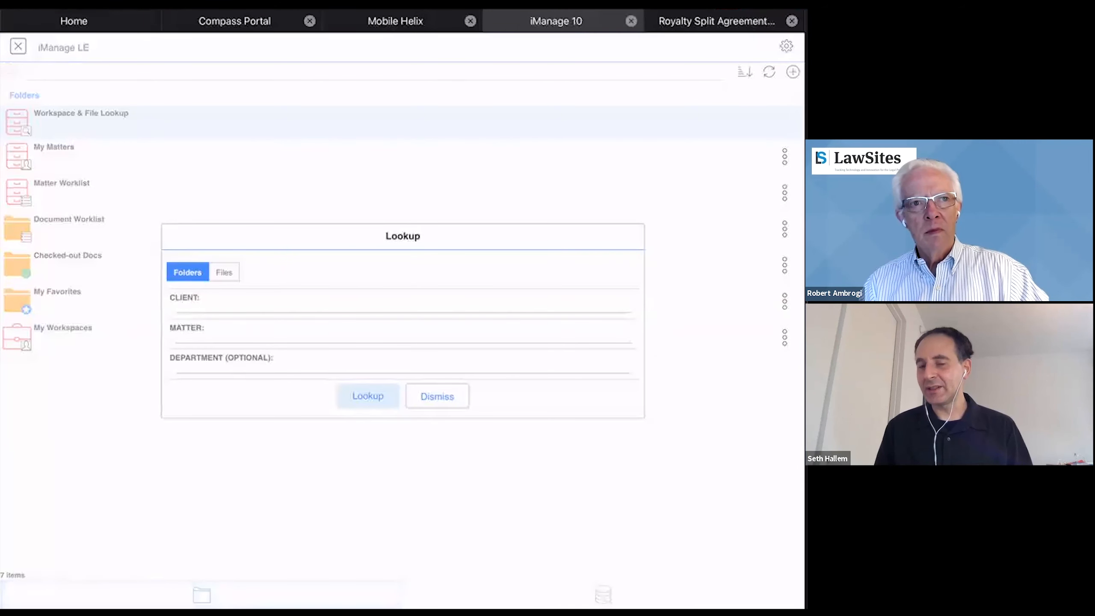
pyautogui.click(223, 272)
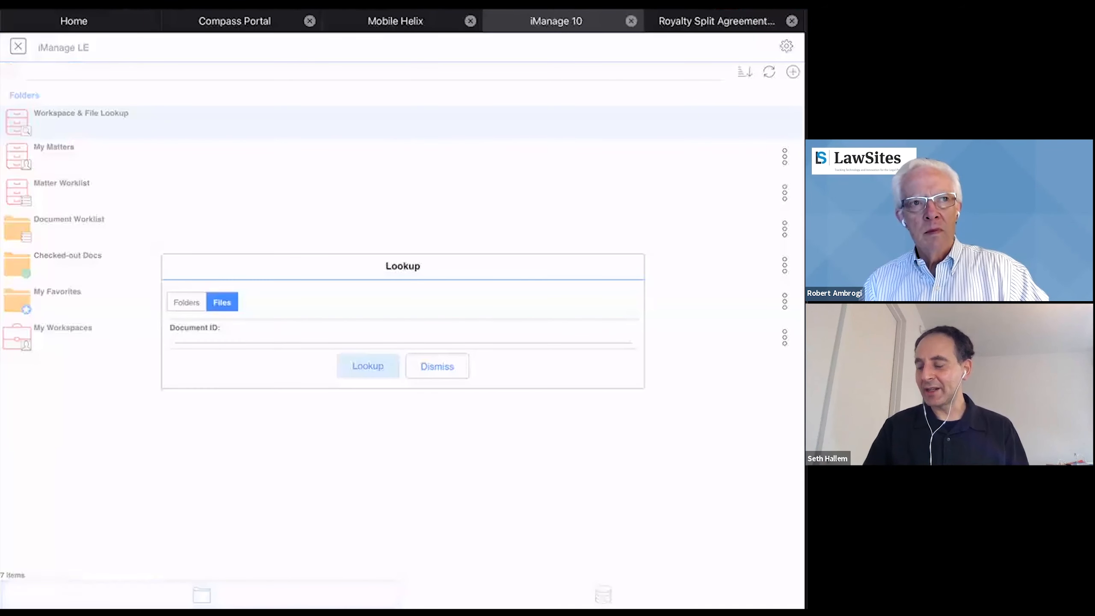
pyautogui.click(436, 366)
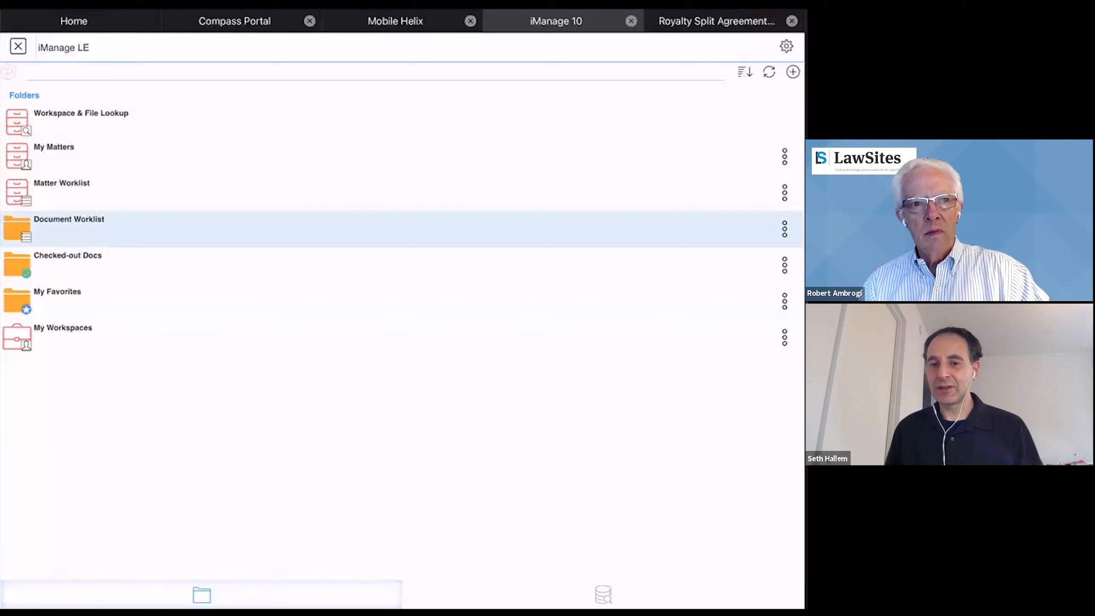
pyautogui.click(68, 218)
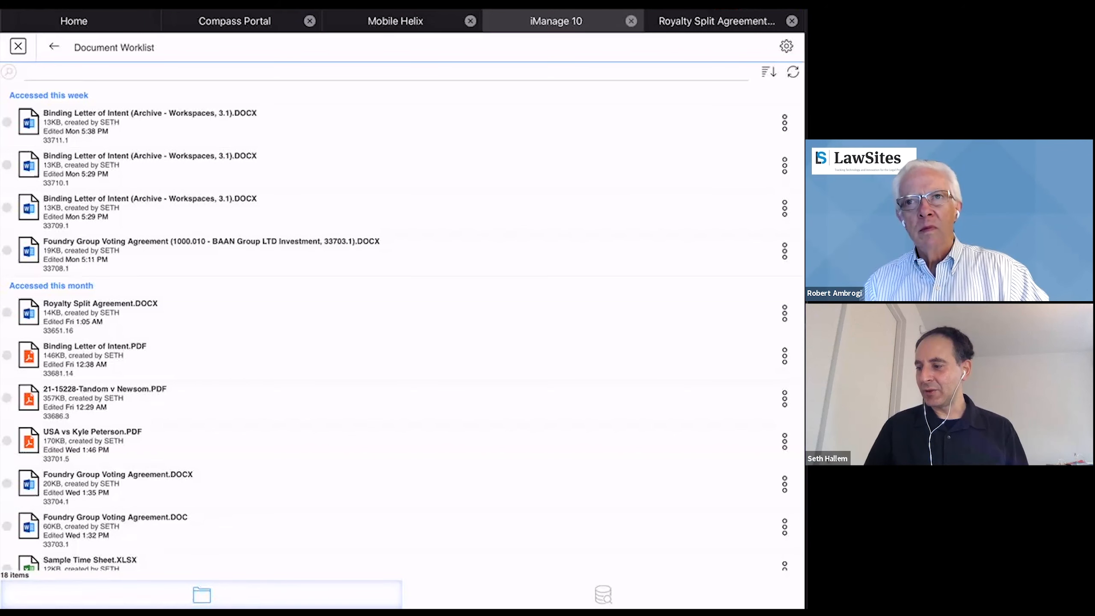
pyautogui.click(784, 313)
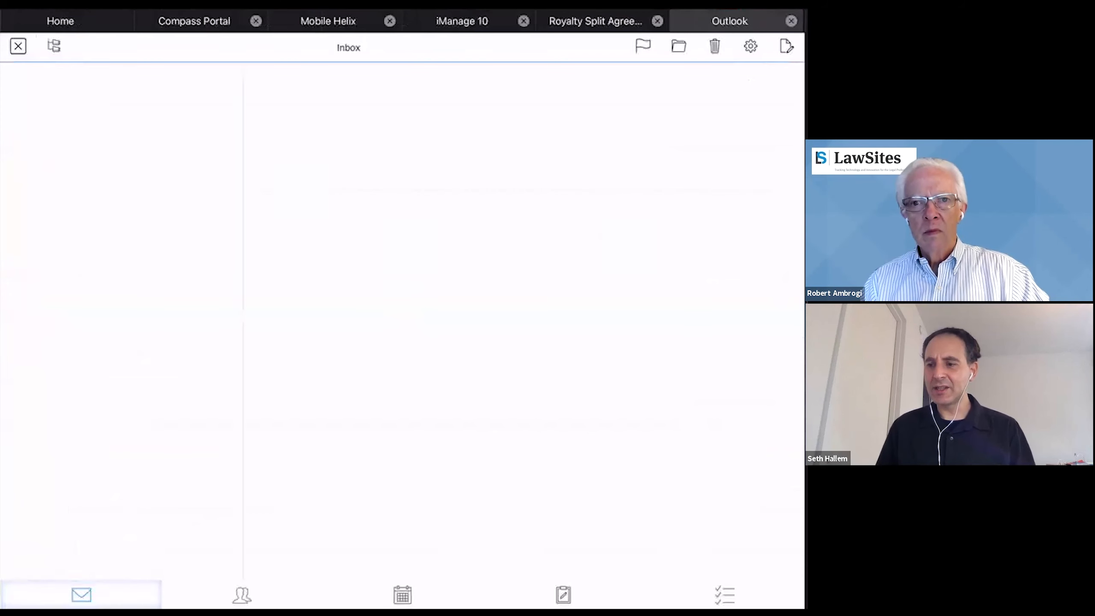
# Show the actions for Royalty Split Agreement.nrl in the 'Please take a look' email.
pyautogui.click(785, 46)
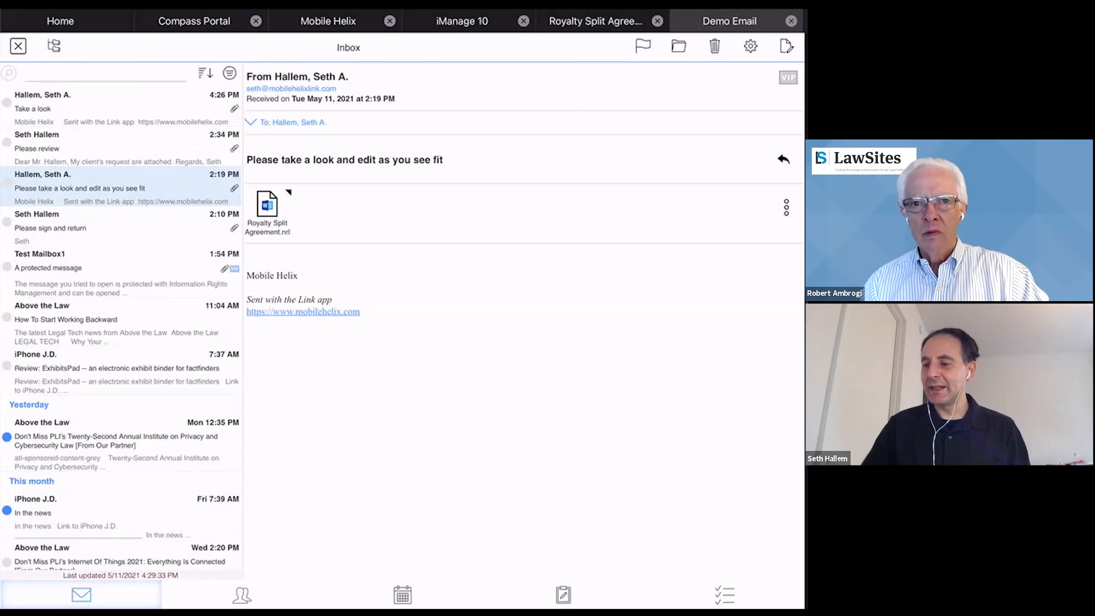
pyautogui.click(267, 209)
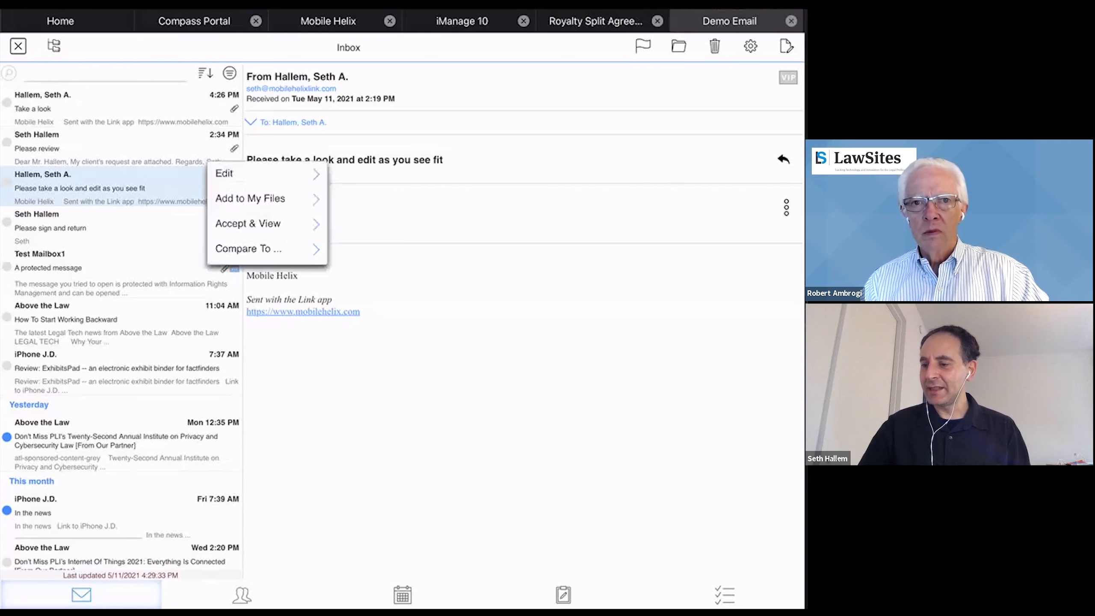
# Edit the Royalty Split Agreement document and check it back in to iManage LE.
pyautogui.click(249, 199)
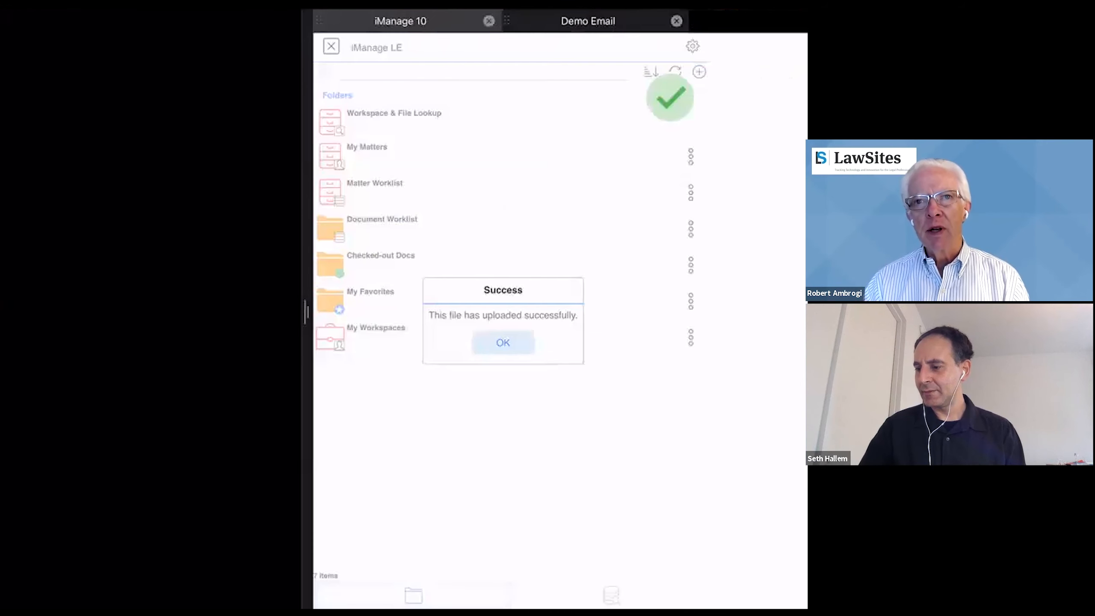
# Dismiss the upload Success dialog and return to the Home launcher.
pyautogui.click(502, 342)
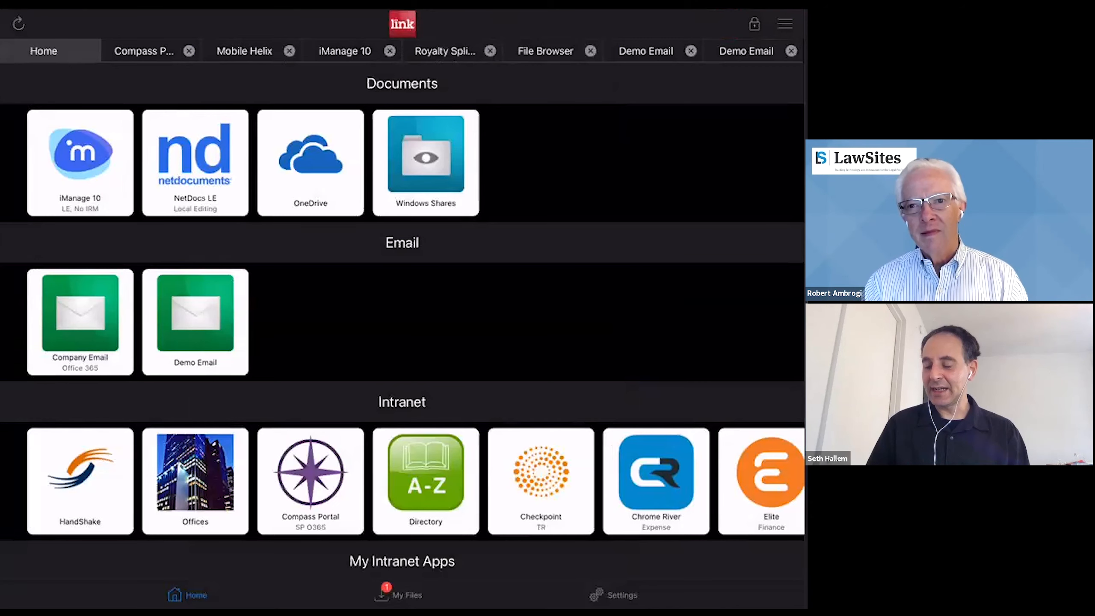
# Browse the My Files folders, then open the 'Please sign and return' email in Demo Email.
pyautogui.click(397, 594)
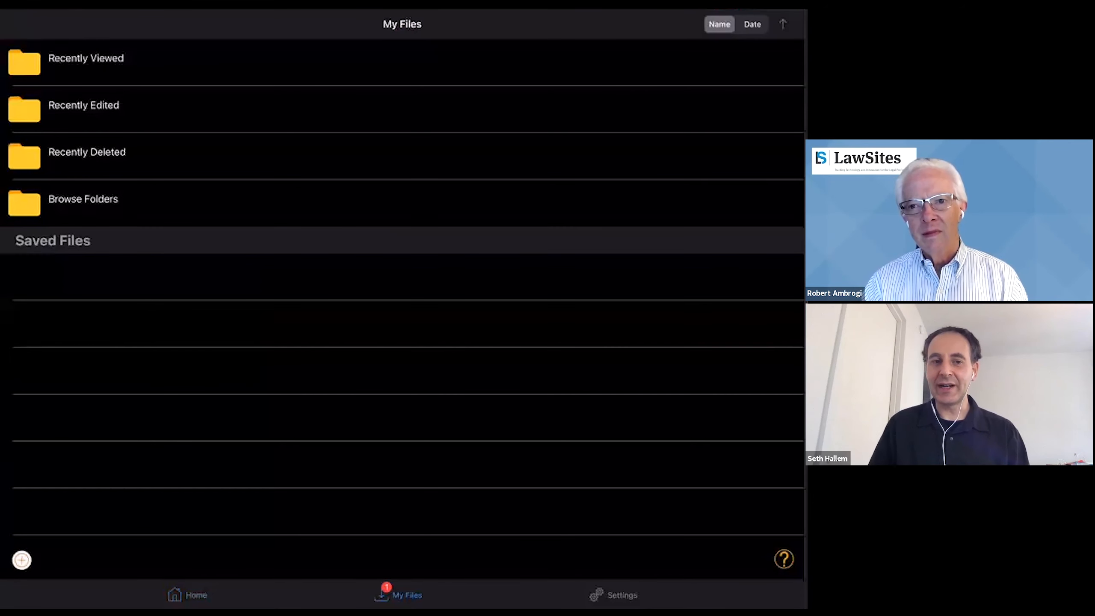
pyautogui.click(86, 58)
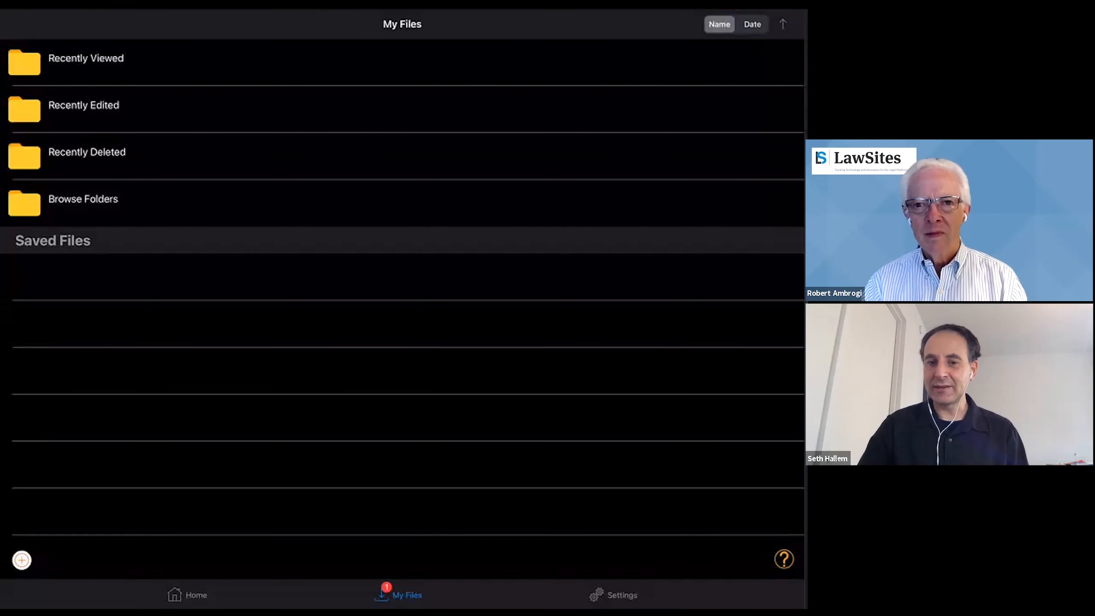
pyautogui.click(83, 199)
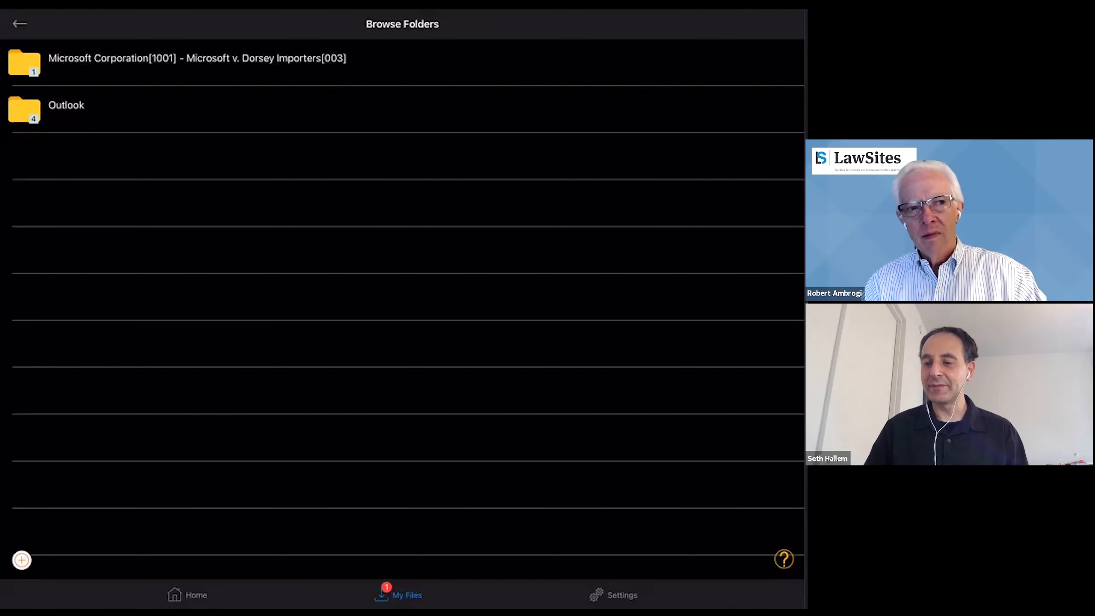
pyautogui.click(187, 594)
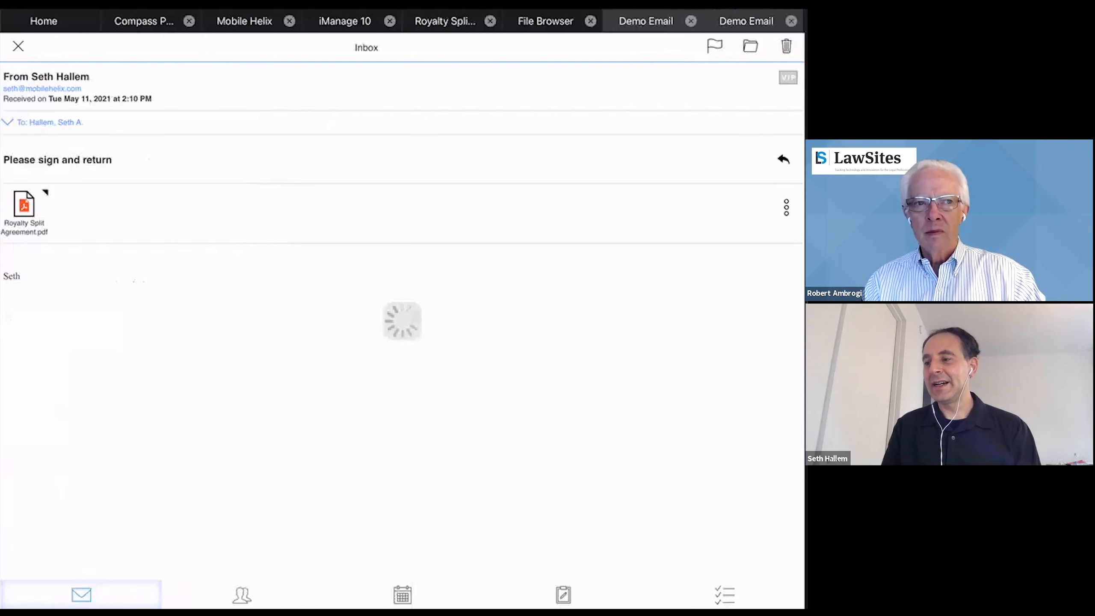
# Place the saved signature on the Publisher Signed line of the Royalty Split Agreement PDF.
pyautogui.click(24, 208)
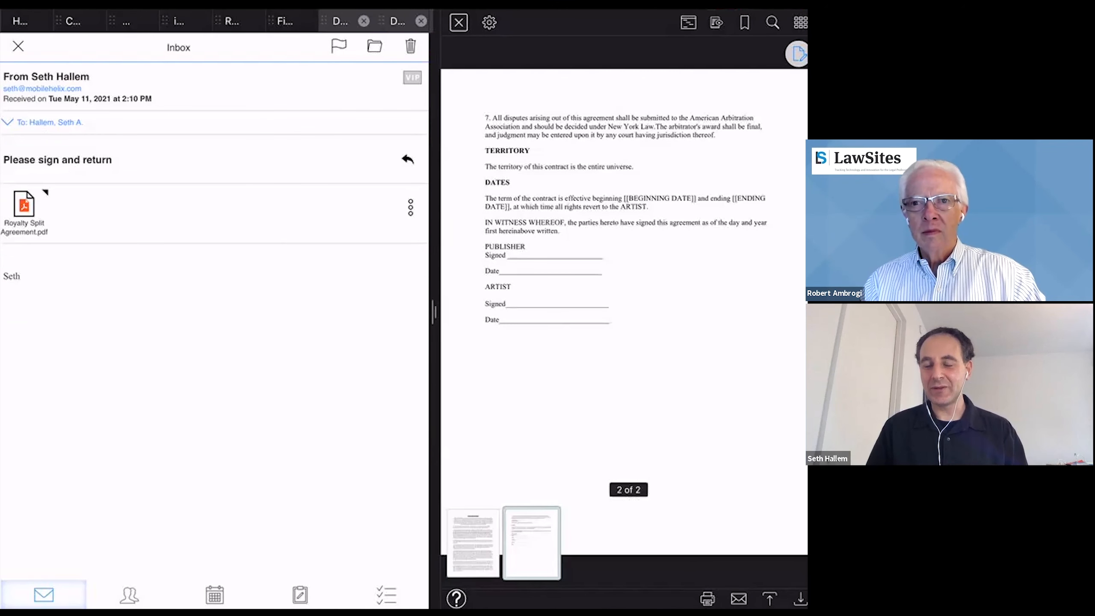
pyautogui.click(797, 53)
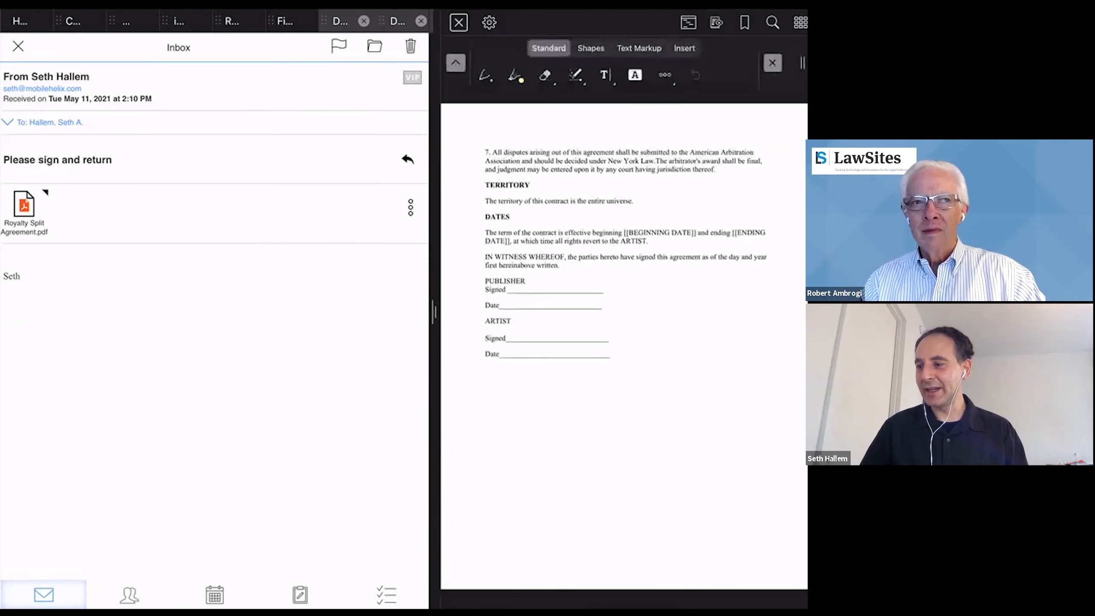
pyautogui.click(683, 49)
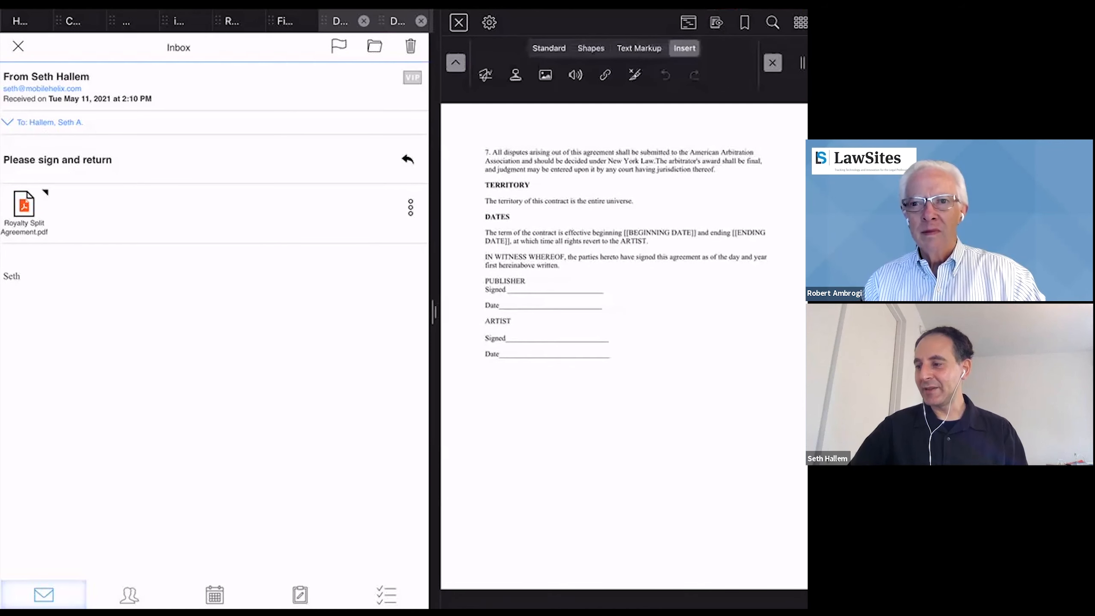
pyautogui.click(485, 75)
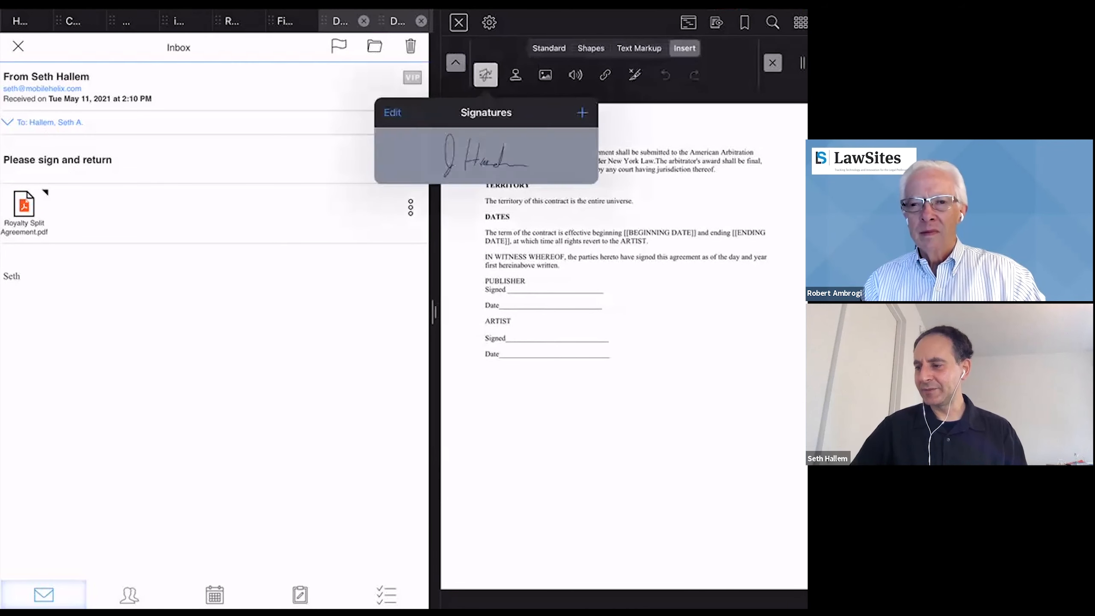
pyautogui.click(486, 157)
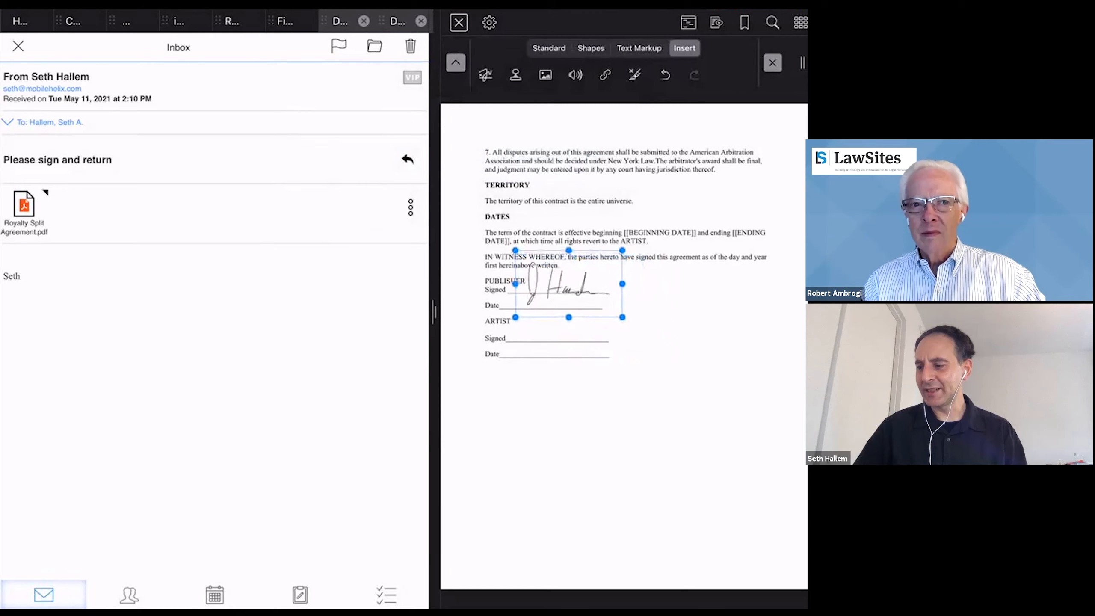
pyautogui.click(567, 284)
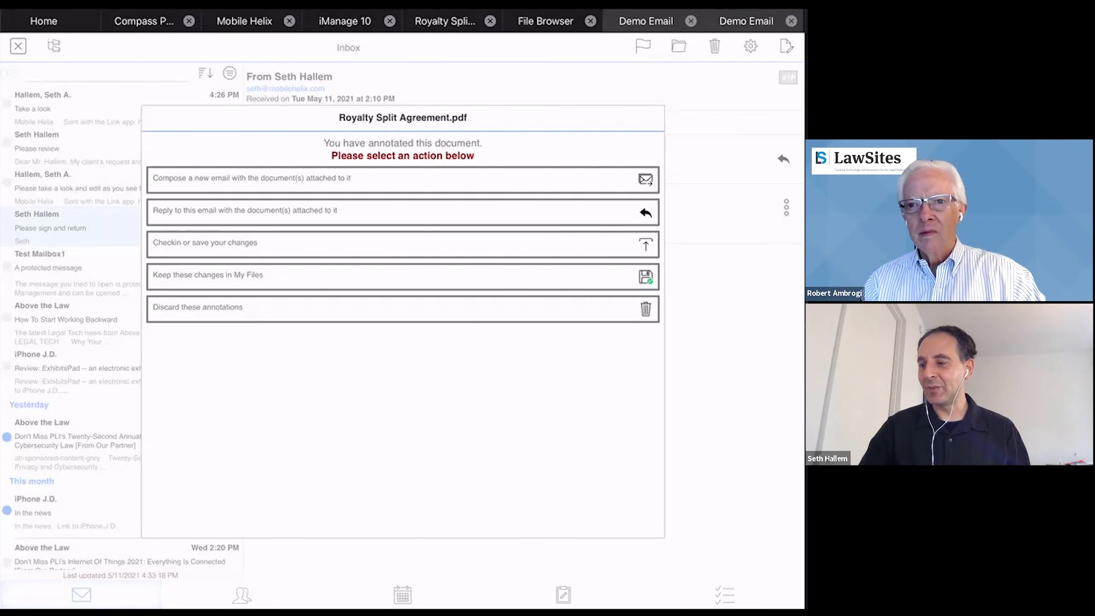
# Send a reply to 'Please sign and return' with the signed Royalty Split Agreement.pdf attached.
pyautogui.click(402, 210)
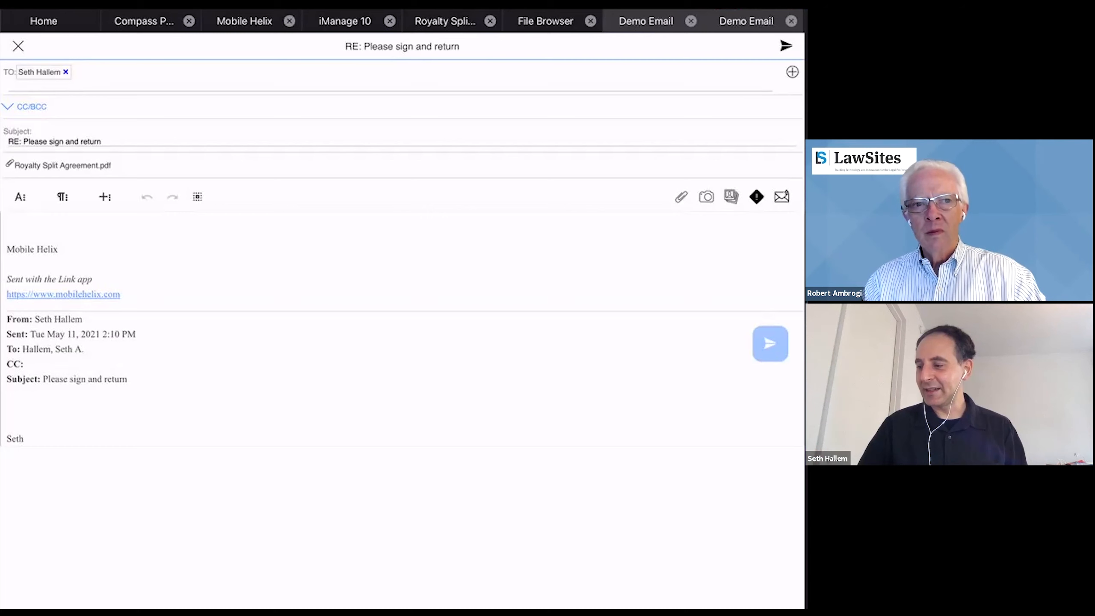
pyautogui.click(770, 343)
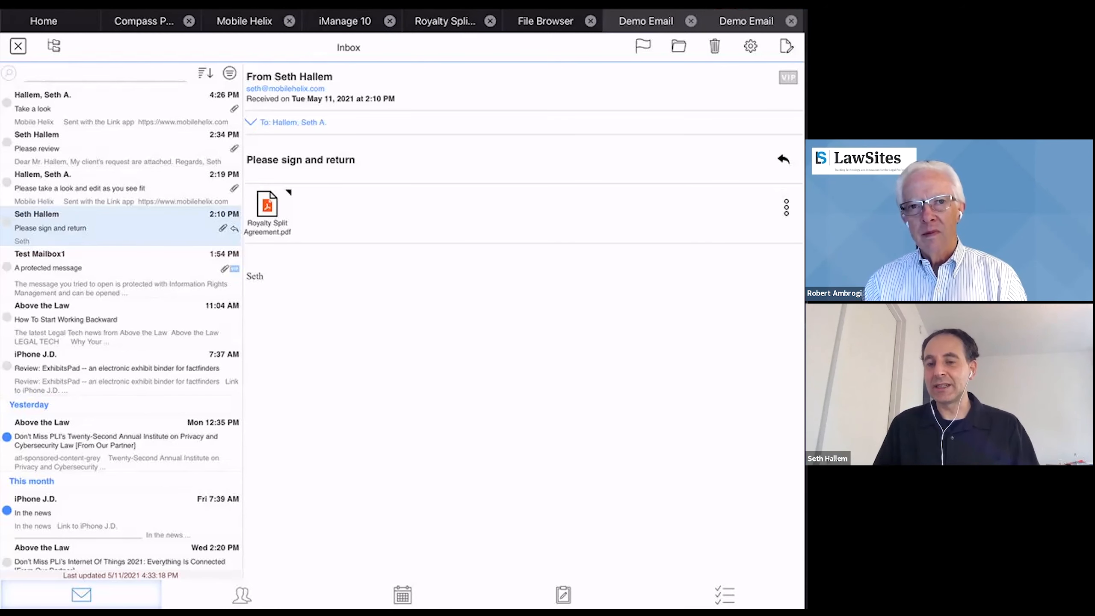
# Return to the Link home screen and open the Compass Portal SharePoint intranet site.
pyautogui.click(43, 20)
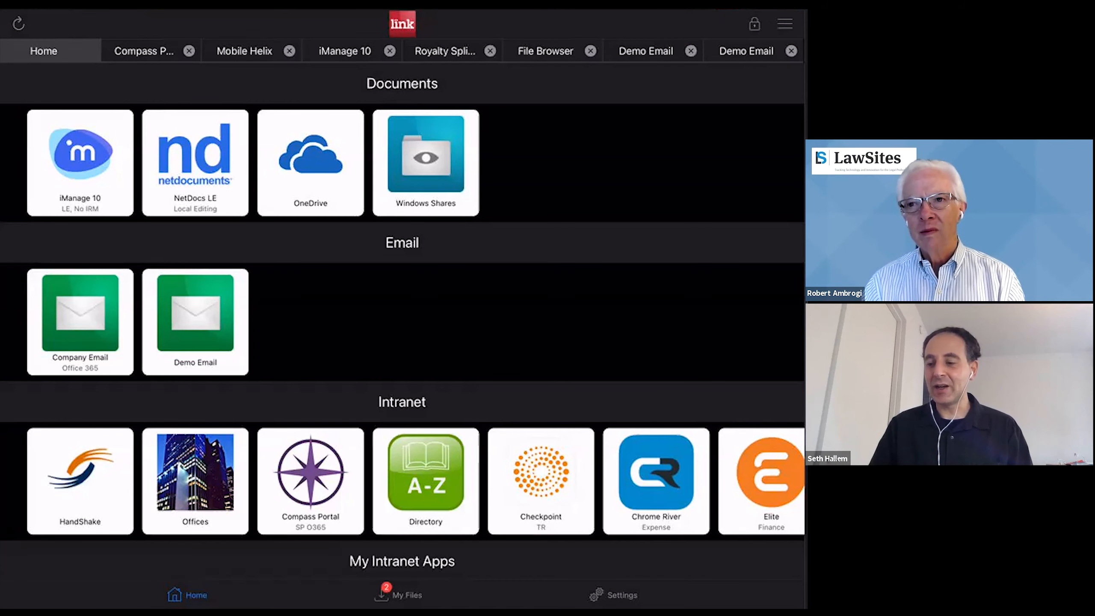
pyautogui.click(143, 50)
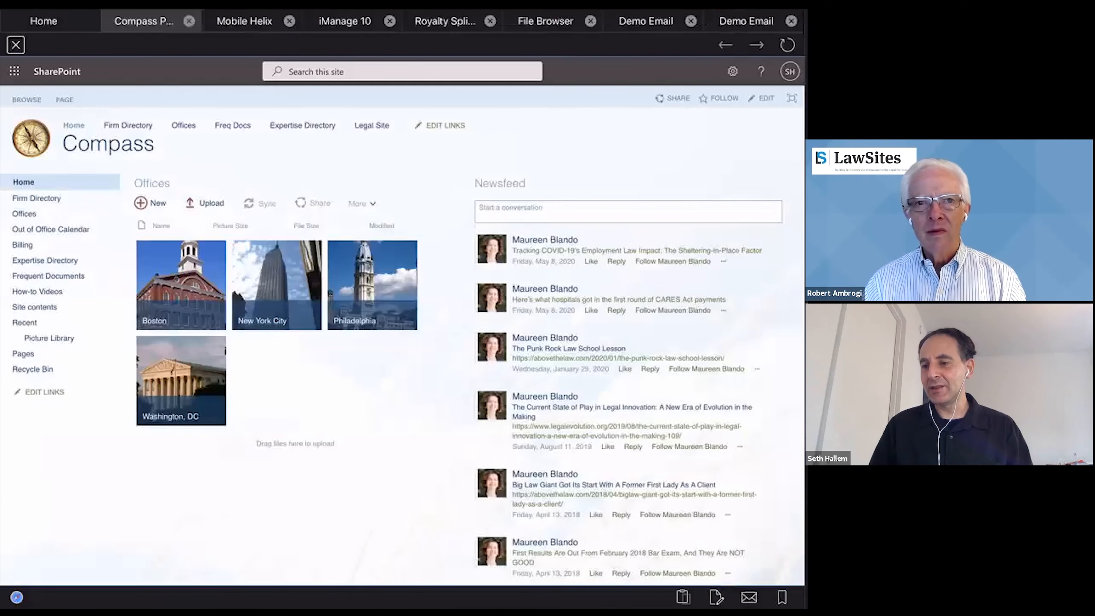